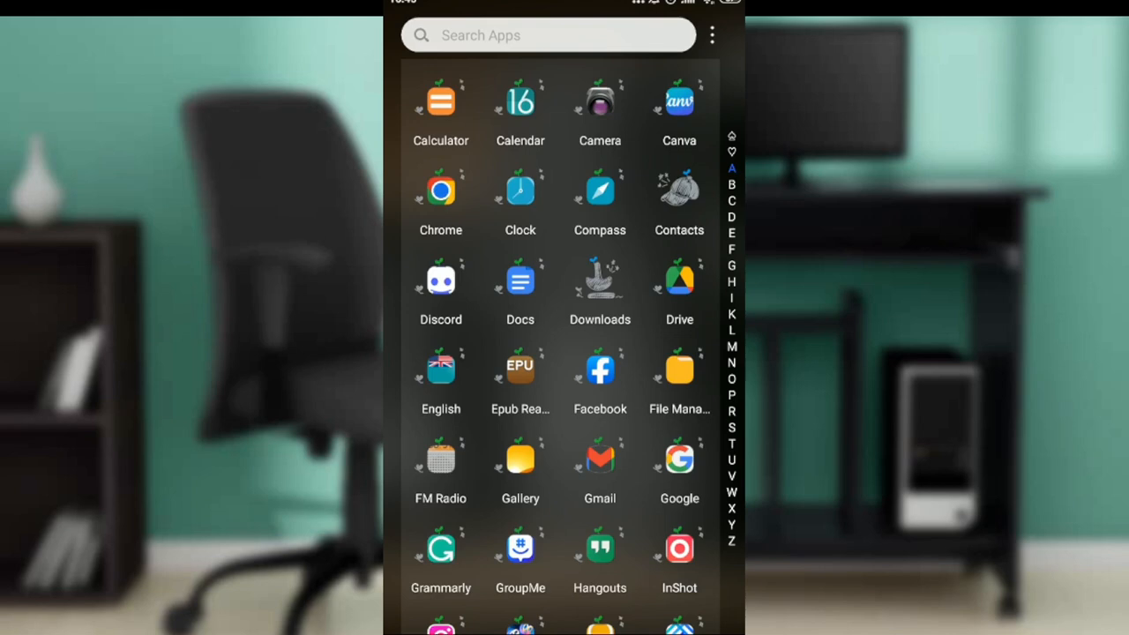
# - Scroll the app drawer to reach Google Play Store and launch it
pyautogui.scroll(-3)
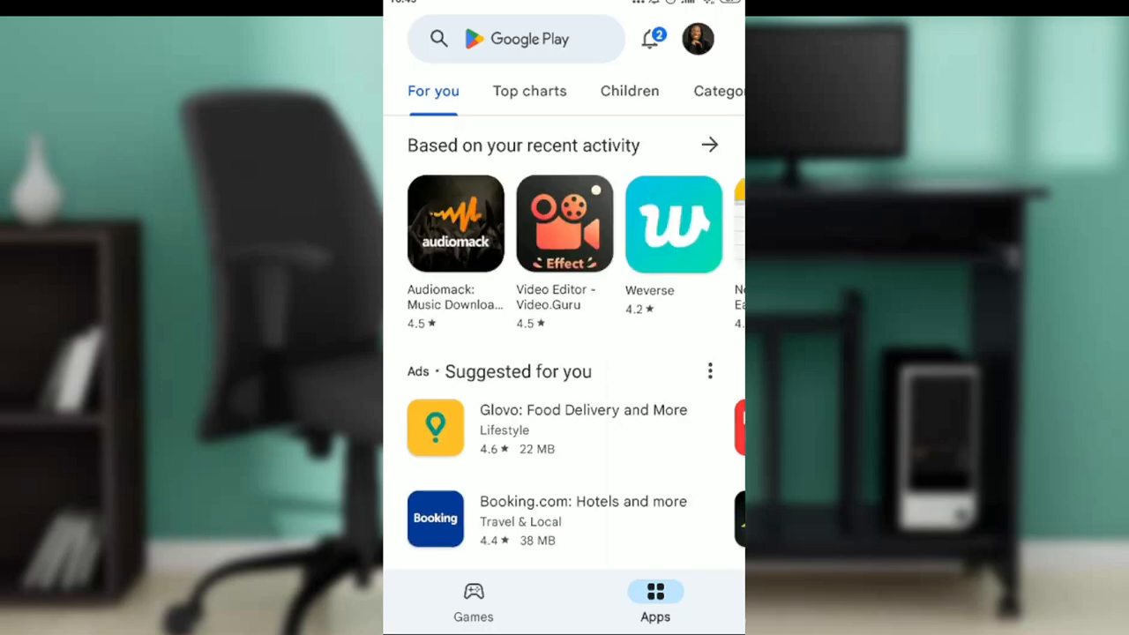
# - Search Google Play for "Group" to bring up suggestions like groupme
pyautogui.click(515, 39)
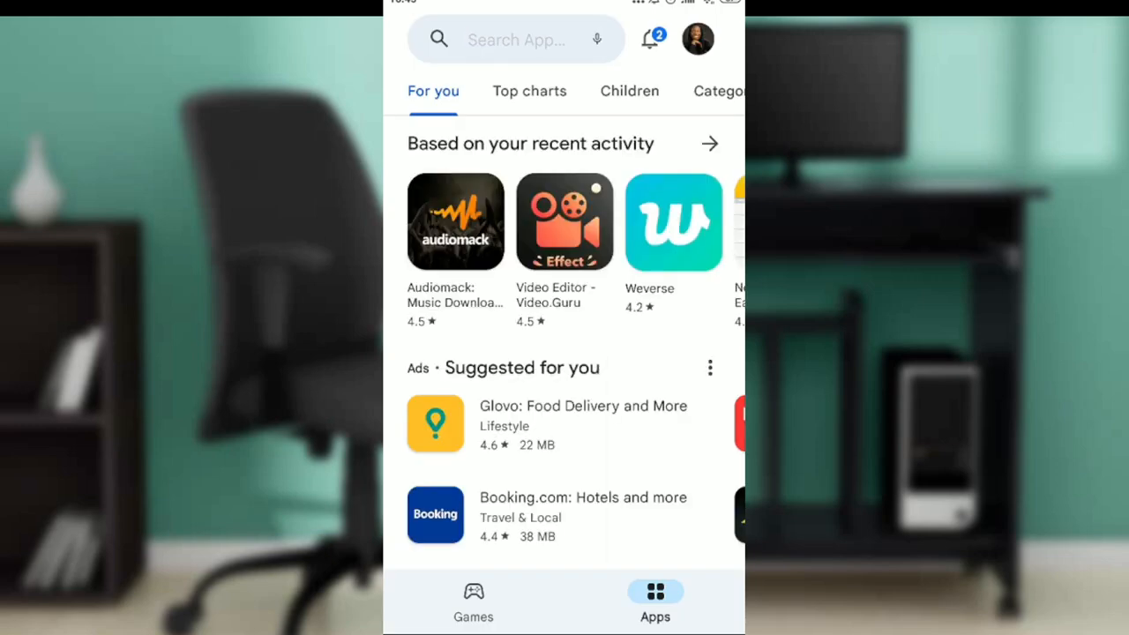
pyautogui.click(524, 39)
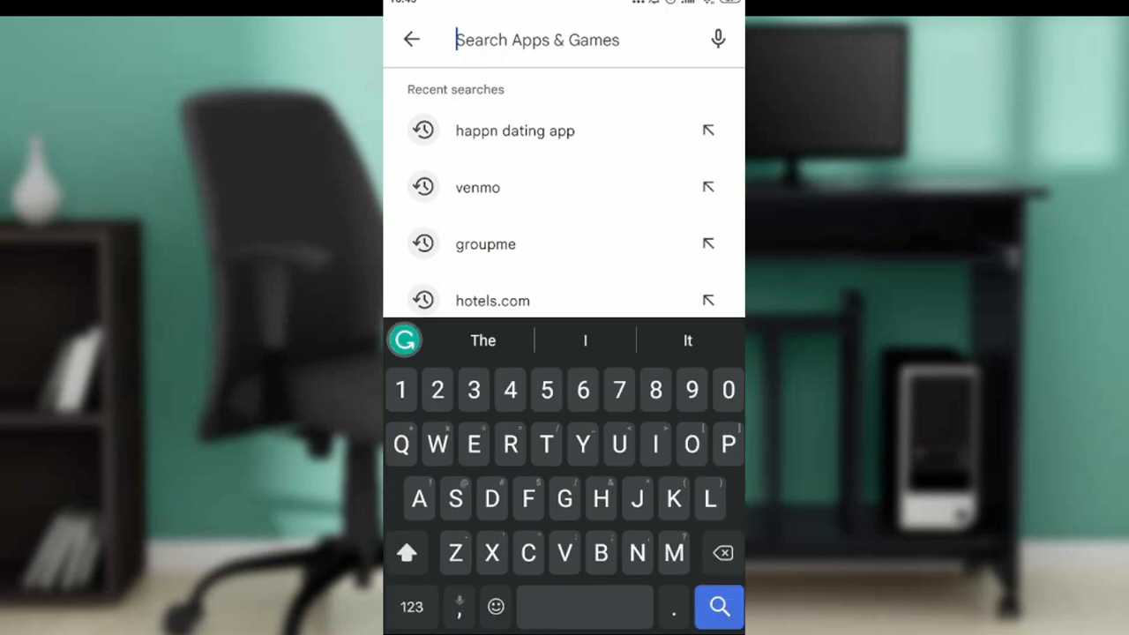
pyautogui.write('Group')
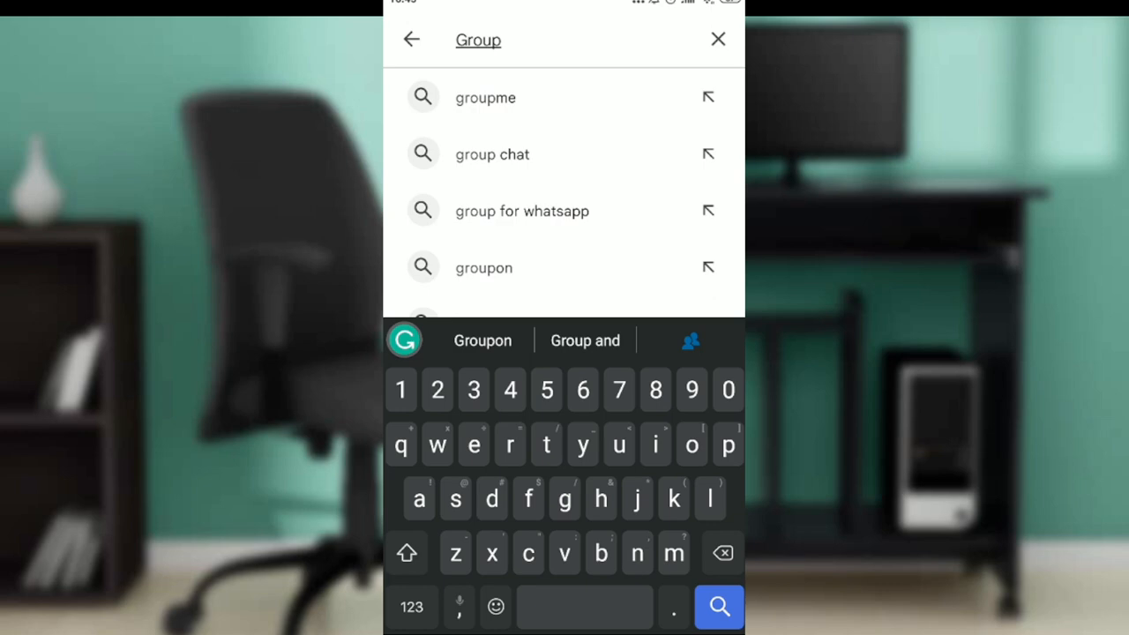
# - Pick the groupme suggestion, scroll the results, and open the installed GroupMe app
pyautogui.click(485, 97)
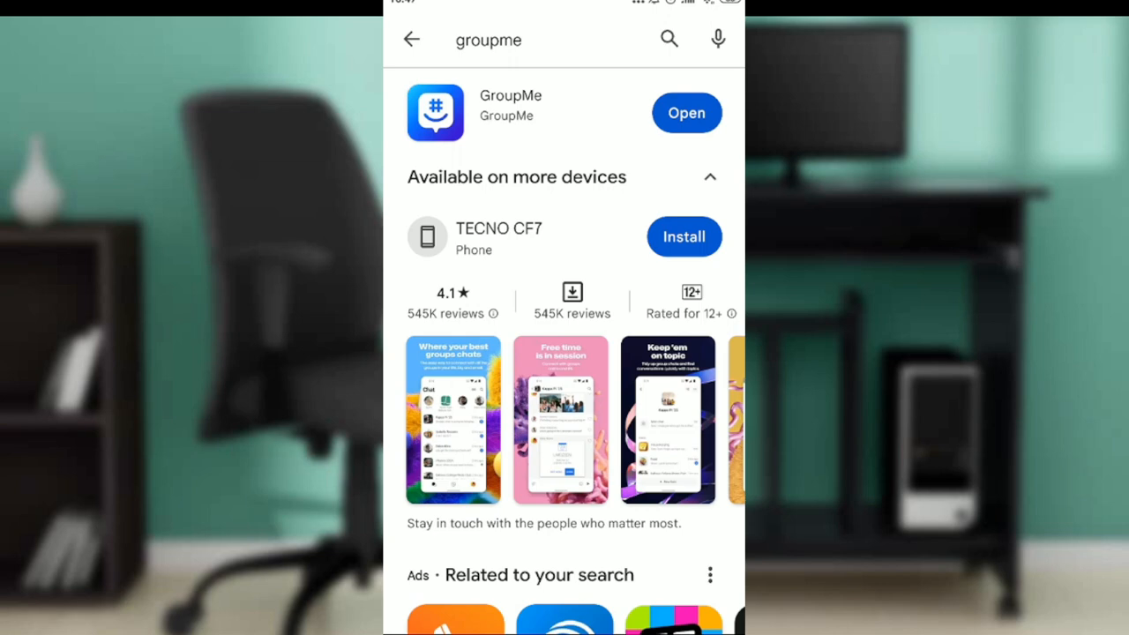
pyautogui.scroll(-3)
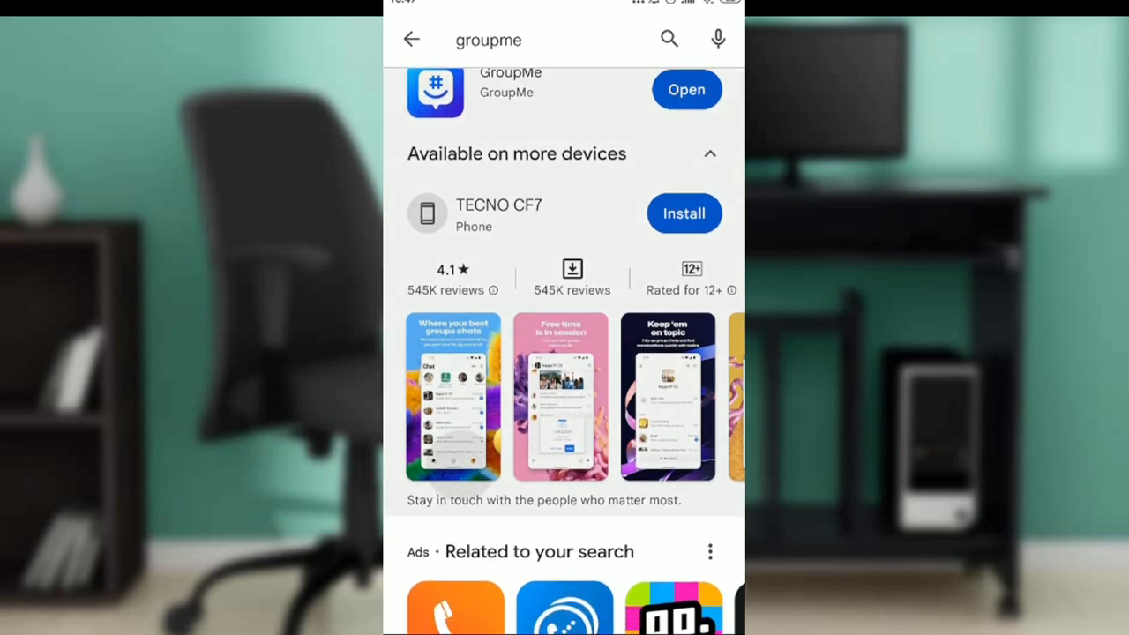
pyautogui.scroll(-3)
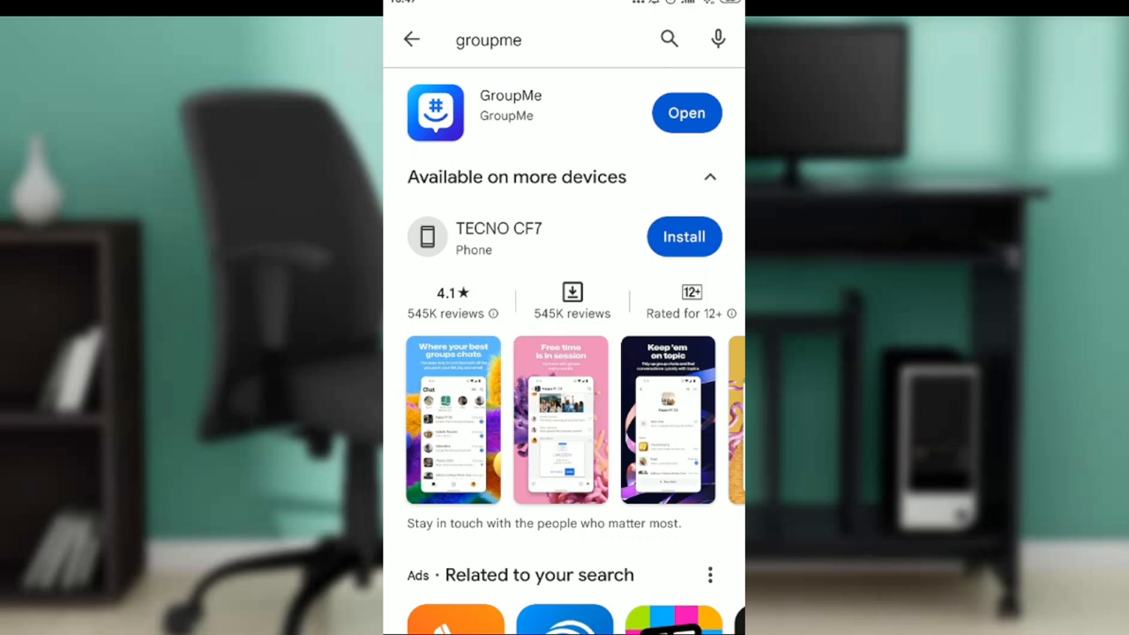
pyautogui.click(686, 113)
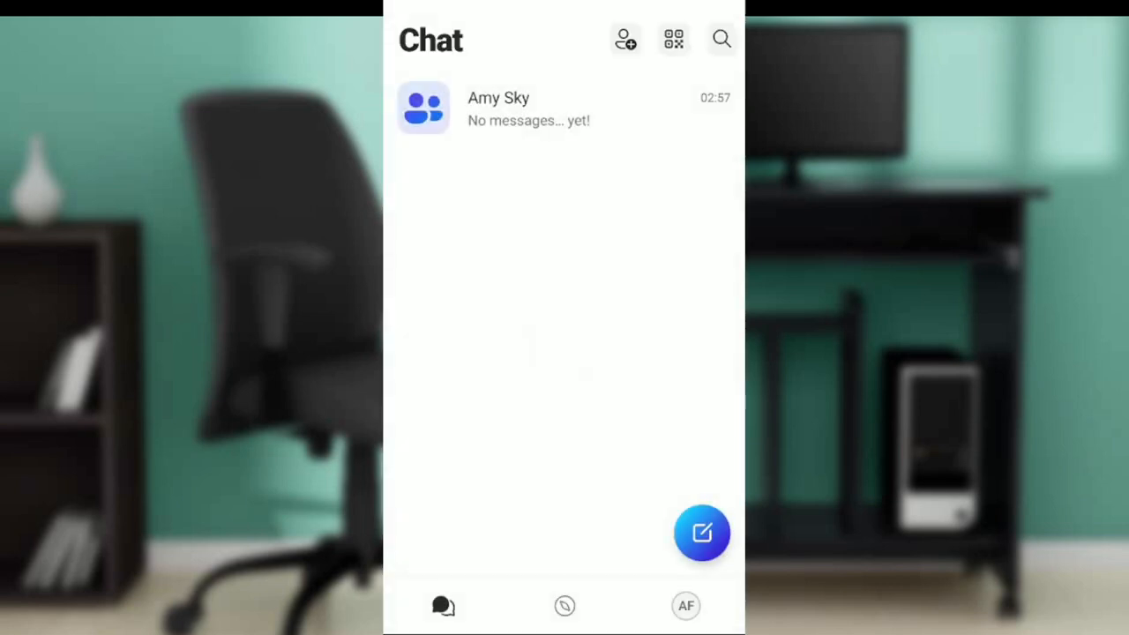